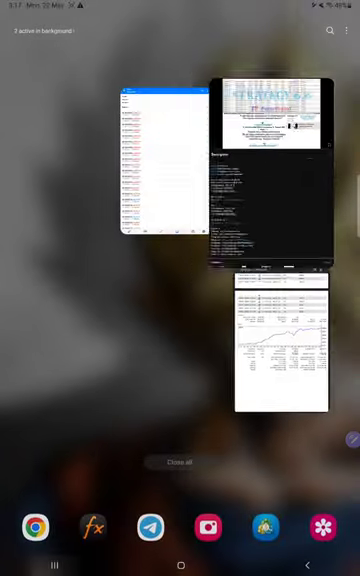
Reopen MetaTrader 5 from recent apps, returning to the 22–23 May 2023 custom period picker.
left_click(165, 160)
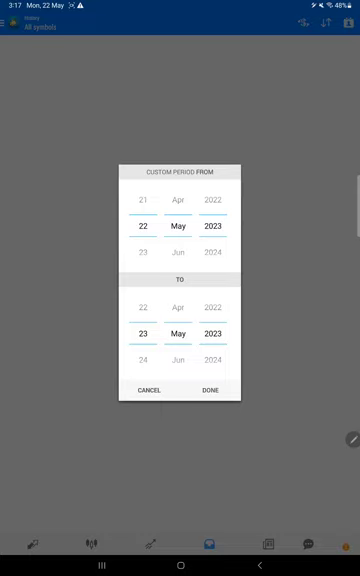
Apply the 22–23 May period and review US100 trades: profit 268,387.55, balance 368,387.55.
left_click(208, 390)
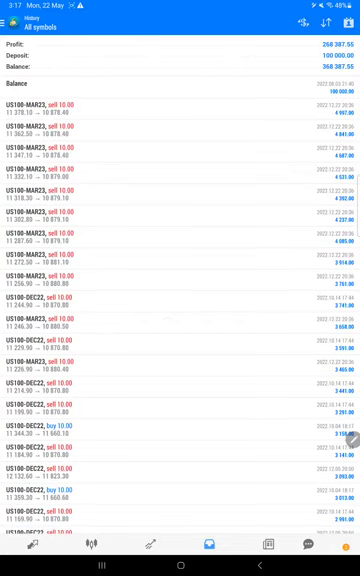
scroll("down", 3)
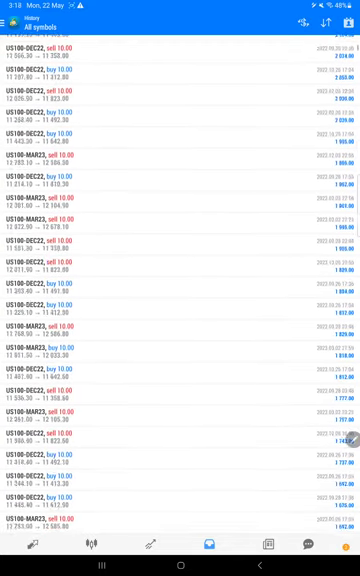
scroll("down", 3)
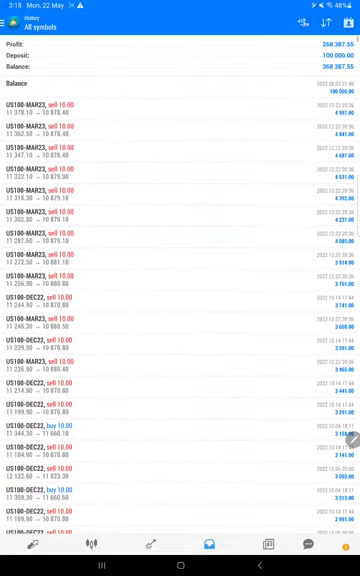
left_click(113, 540)
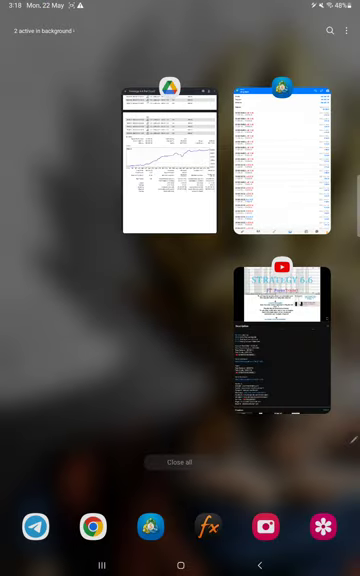